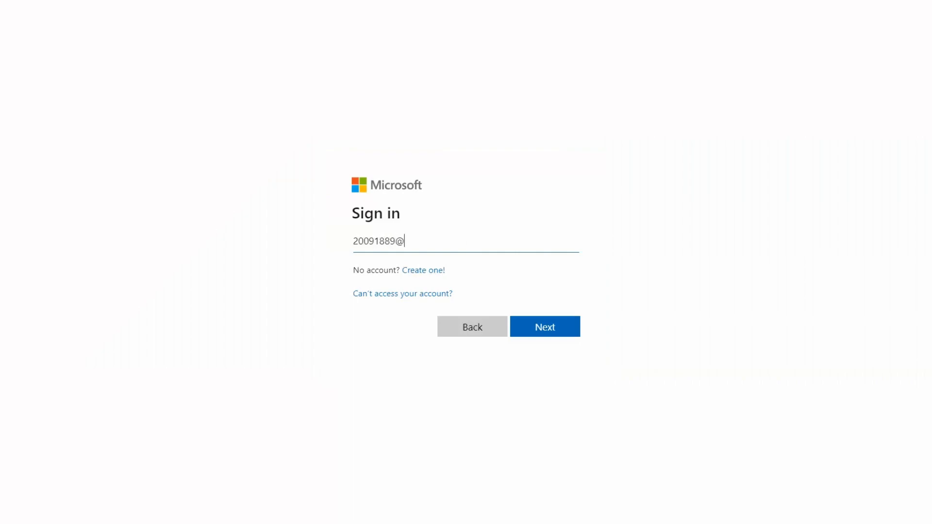
# Sign in to the college Microsoft account with the tafe.wa student email and password
pyautogui.write('tafe.wa.edu.au')
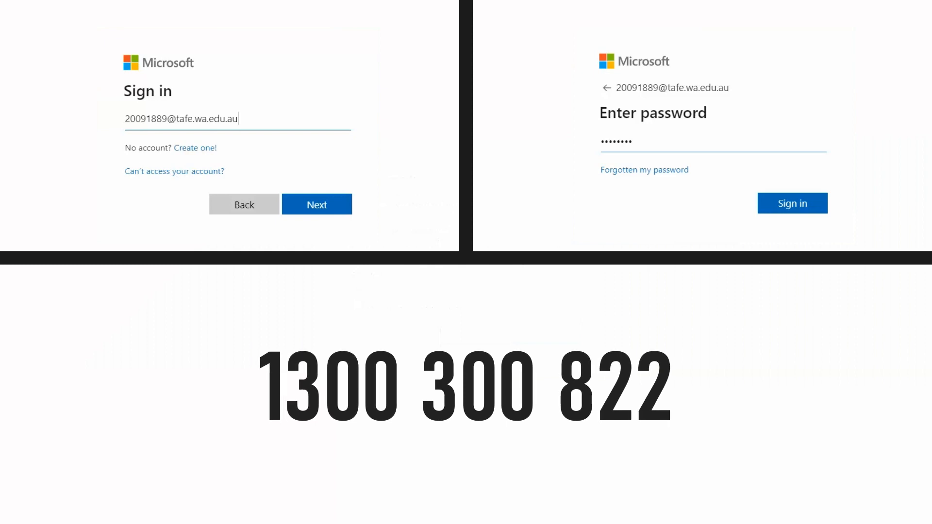
pyautogui.click(792, 203)
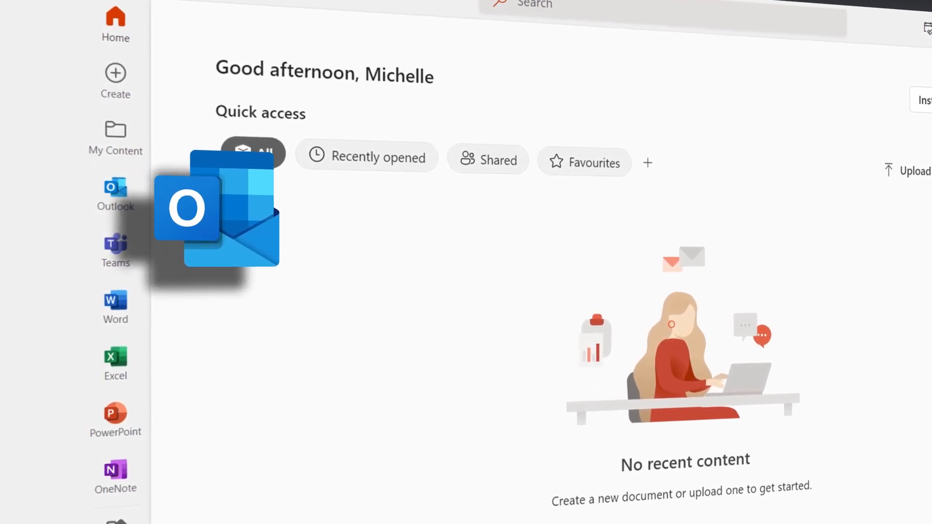
# Launch Outlook from the Microsoft 365 home page to reach the class calendar
pyautogui.click(115, 193)
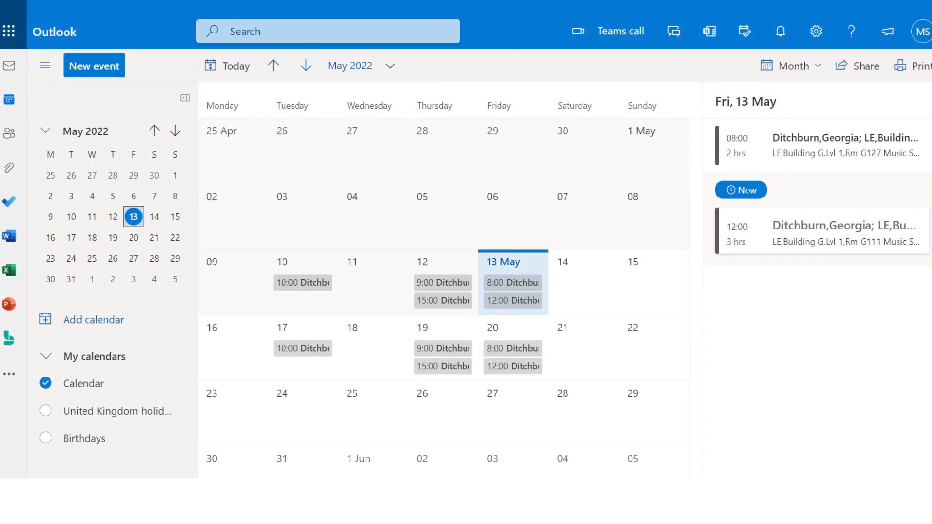
# Switch the calendar to Month view so the whole May 2022 timetable shows
pyautogui.click(785, 69)
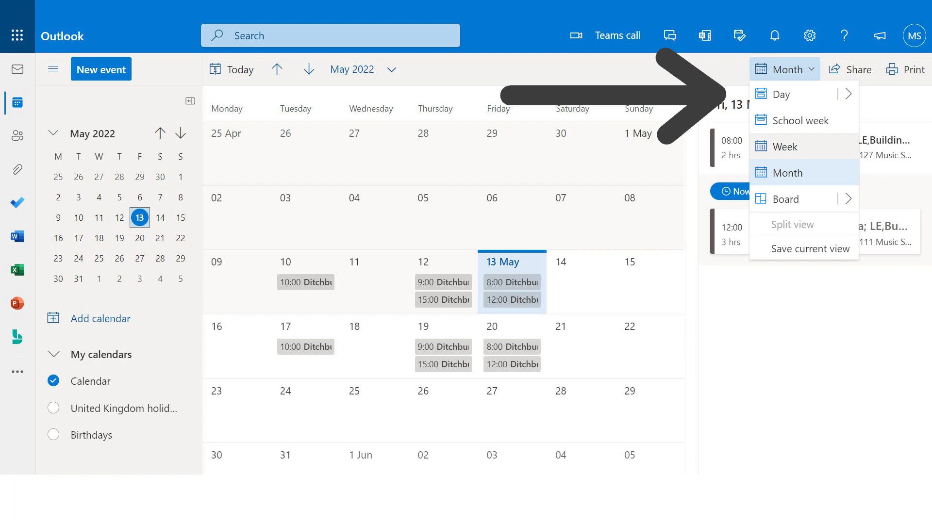
pyautogui.click(305, 282)
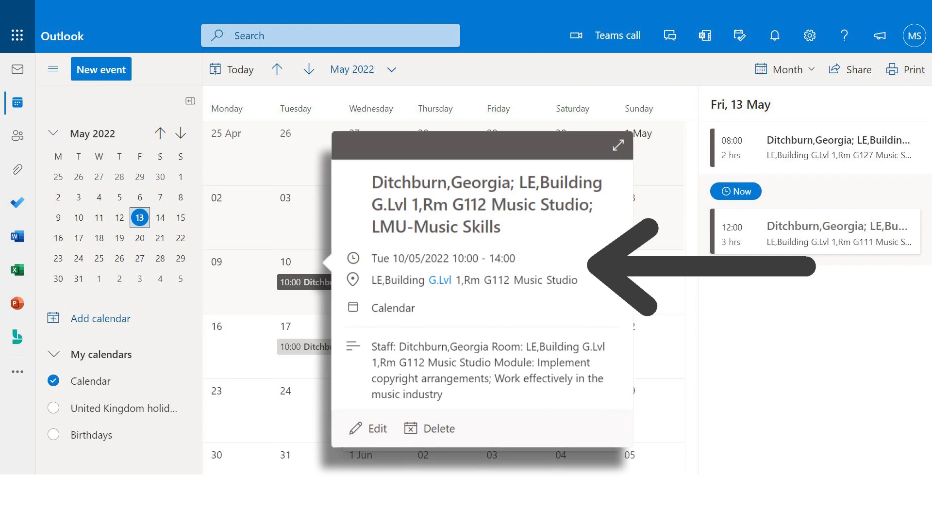
# Expand the 10 May class details to full view, then close them back to the month calendar
pyautogui.click(619, 145)
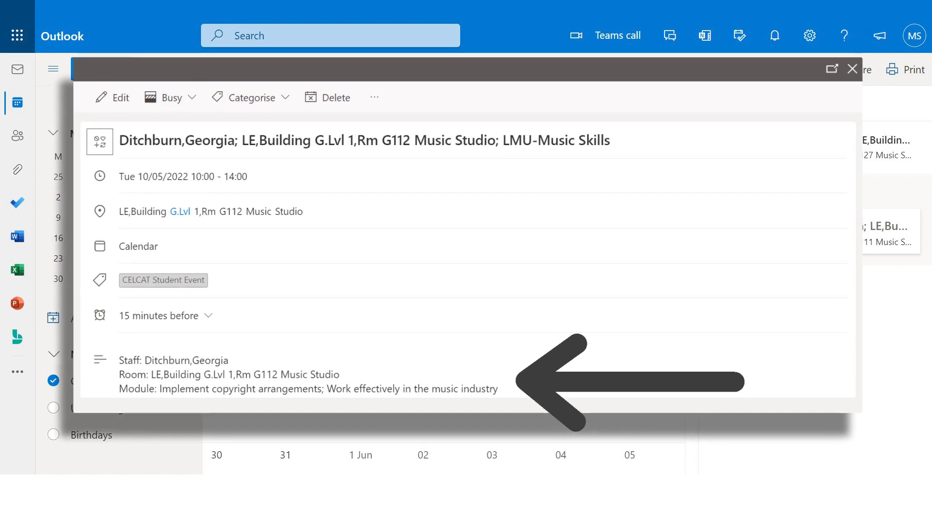
pyautogui.click(852, 67)
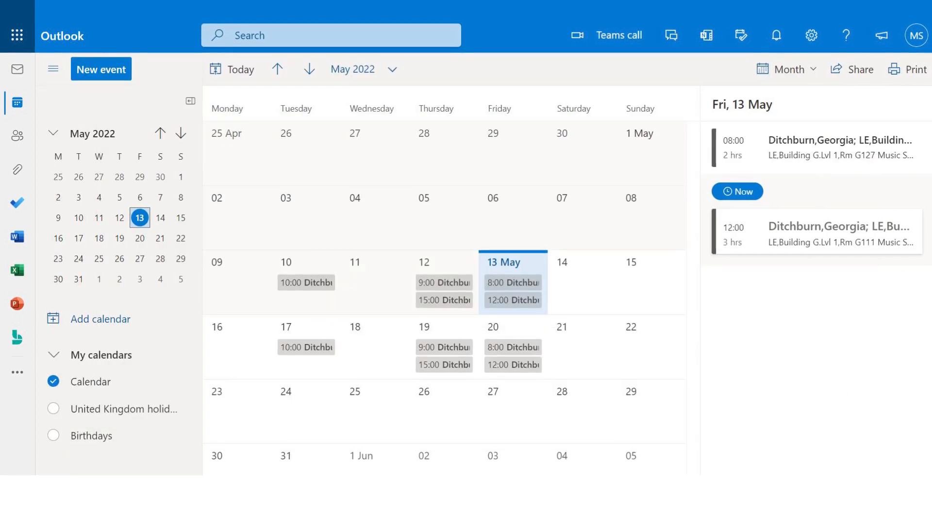